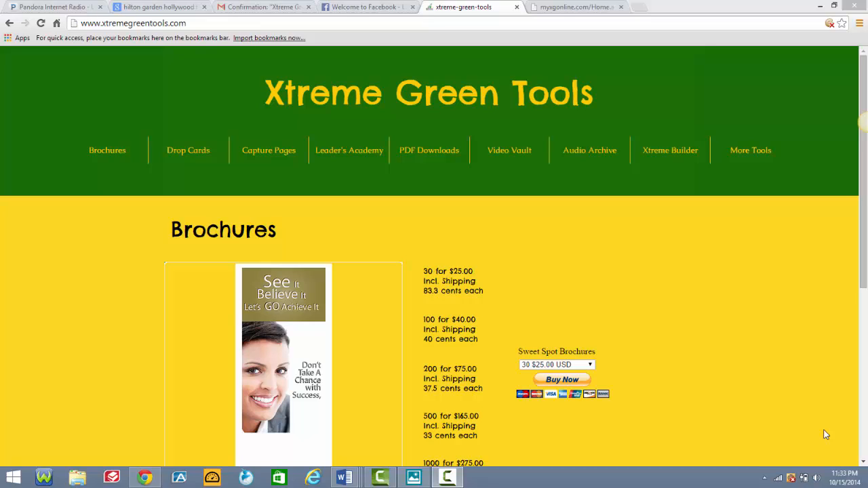
pyautogui.moveTo(783, 419)
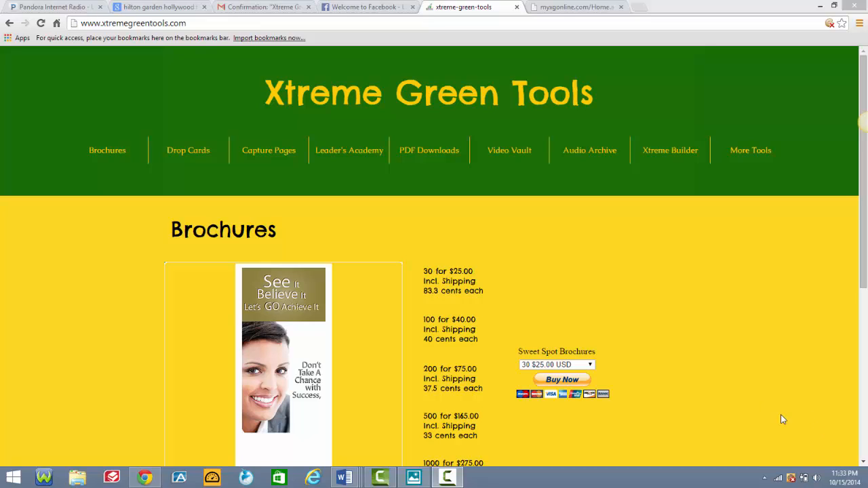
pyautogui.moveTo(742, 341)
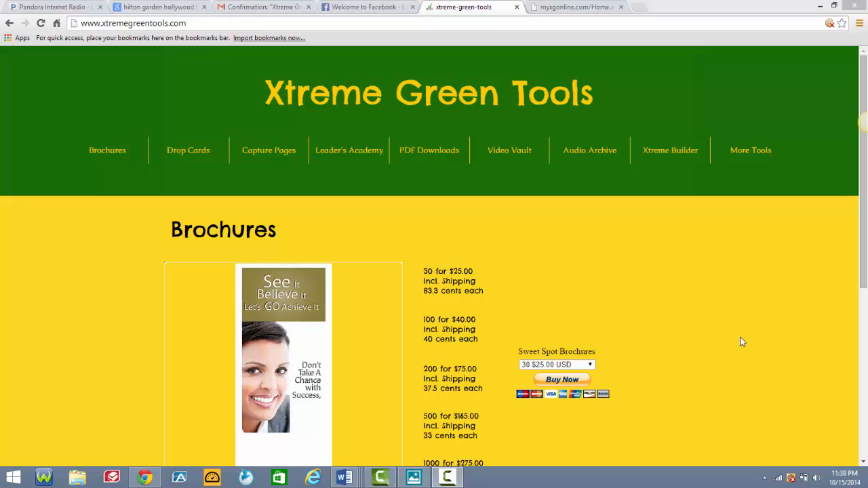
pyautogui.moveTo(675, 298)
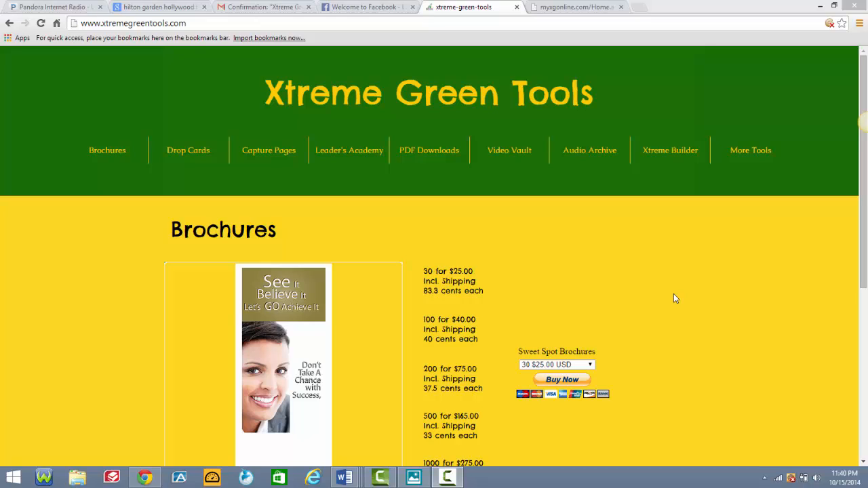
pyautogui.moveTo(369, 154)
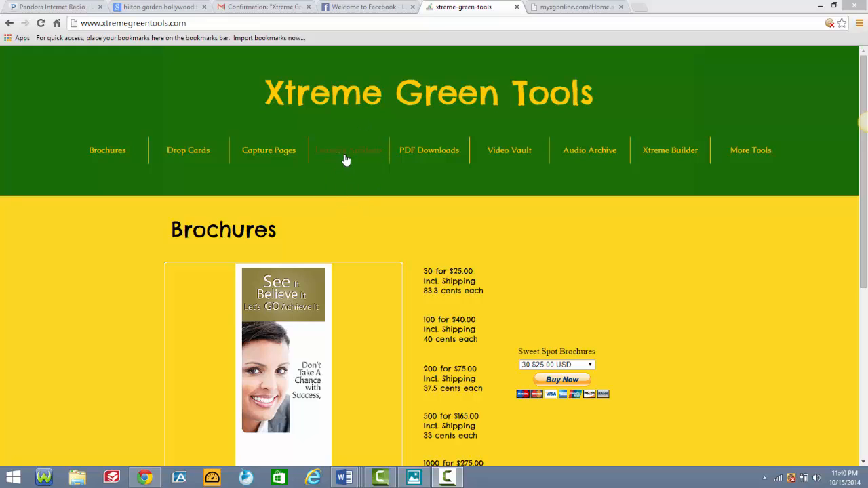
# Open Drop Cards from the top menu and scroll to the 3.5" x 2" and 4" x 6" pricing
pyautogui.click(188, 150)
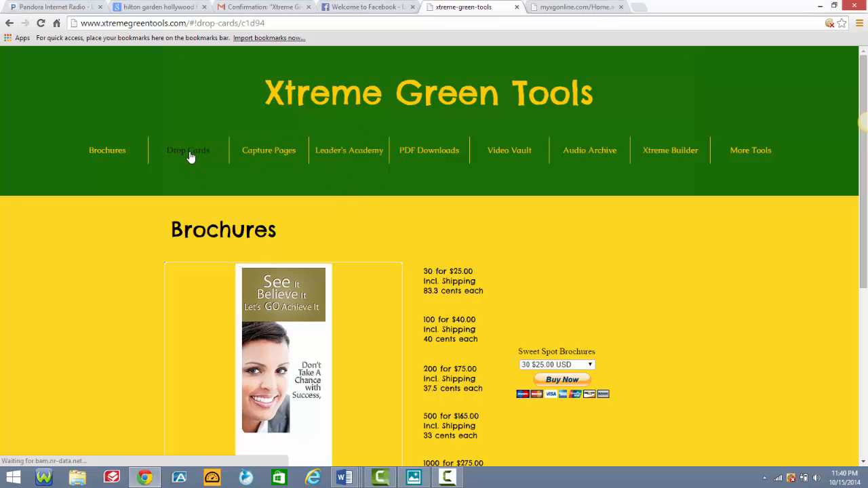
pyautogui.click(187, 150)
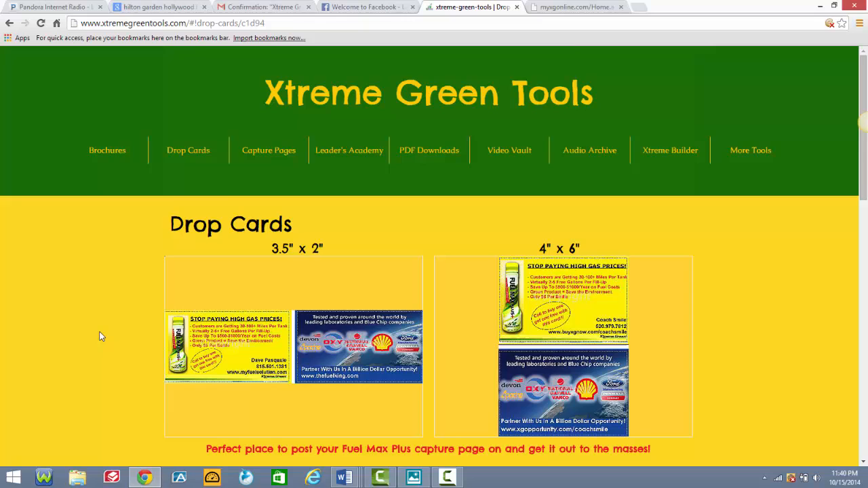
pyautogui.scroll(-3)
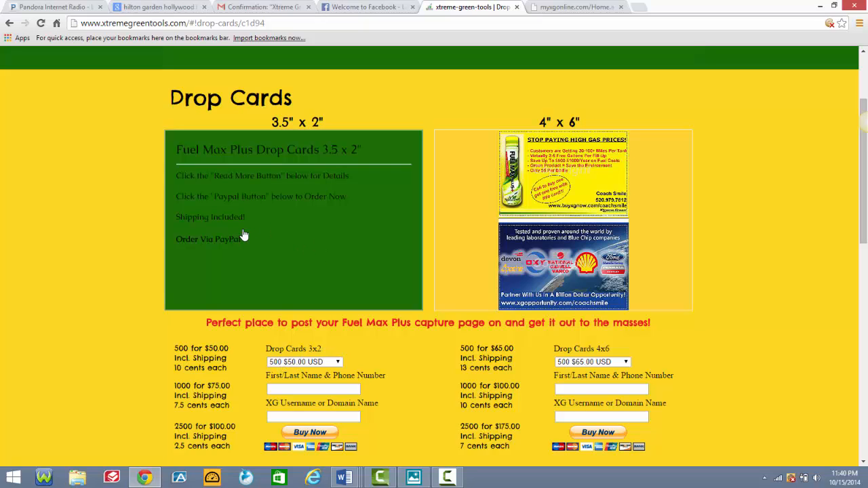
# Open the 3.5" x 2" drop card image to view Fuel Max Plus features and prices
pyautogui.click(244, 234)
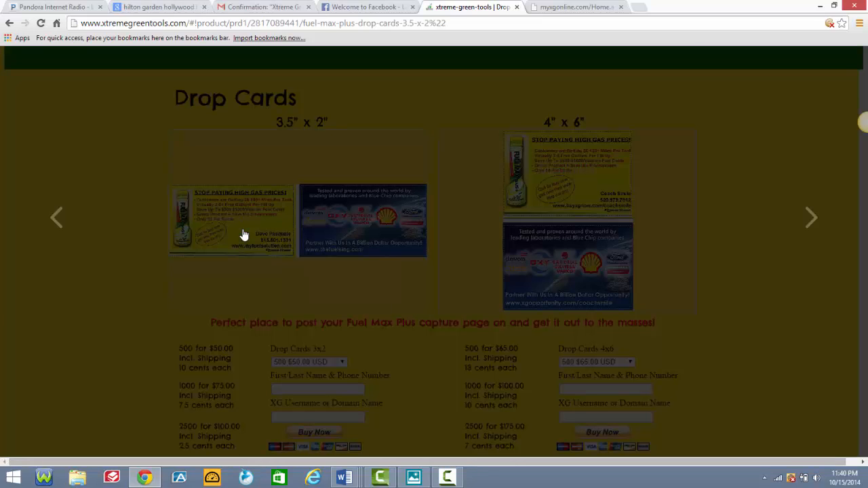
pyautogui.click(243, 234)
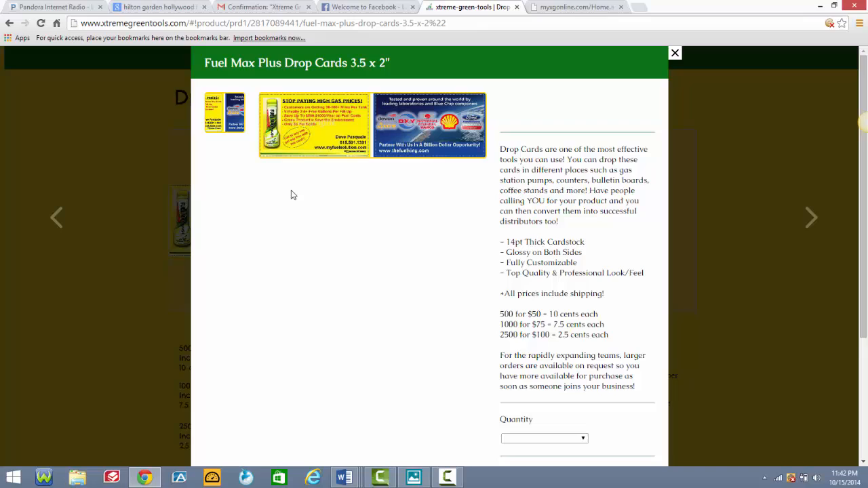
pyautogui.moveTo(293, 195)
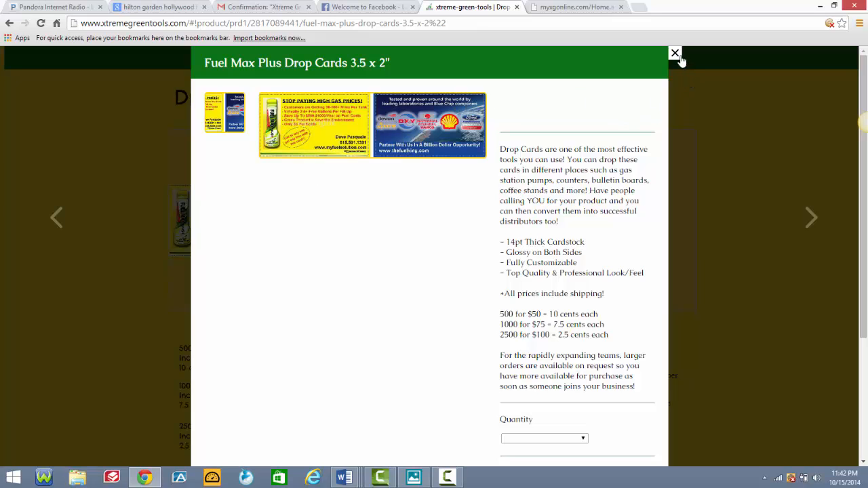
# Close the Fuel Max Plus Drop Cards lightbox to return to the Drop Cards page
pyautogui.click(674, 53)
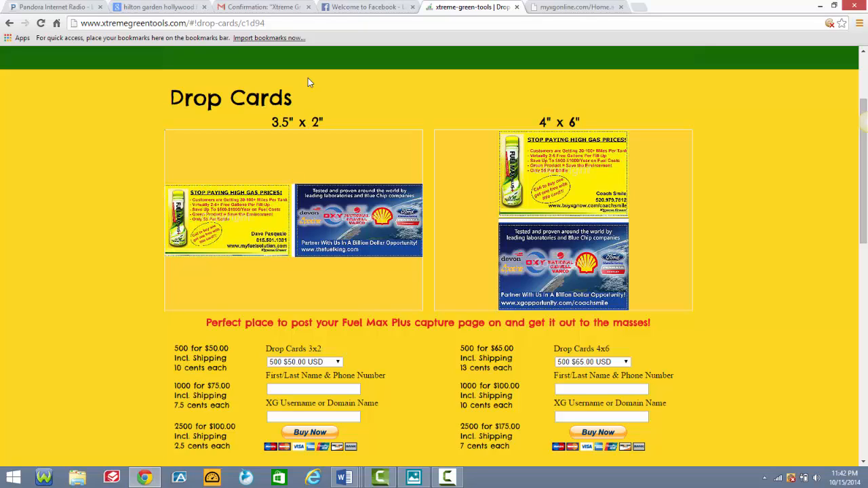
pyautogui.moveTo(227, 133)
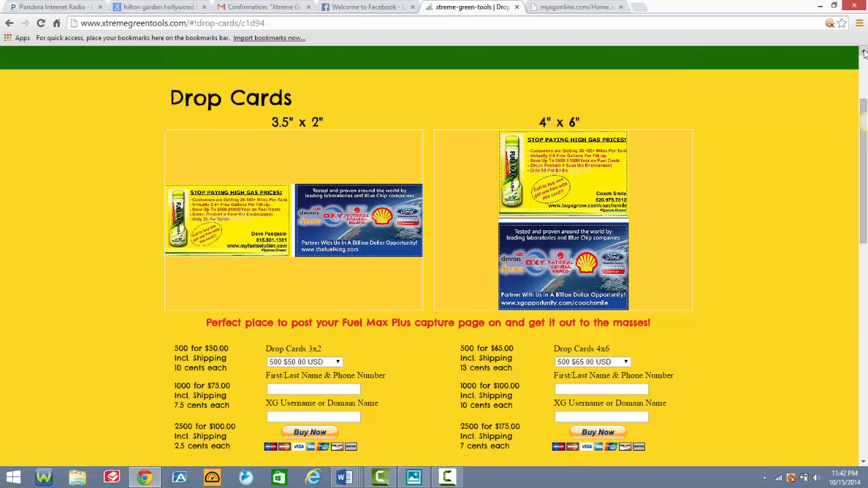
# Scroll back to the site header and choose Audio Archive in the navigation bar
pyautogui.scroll(3)
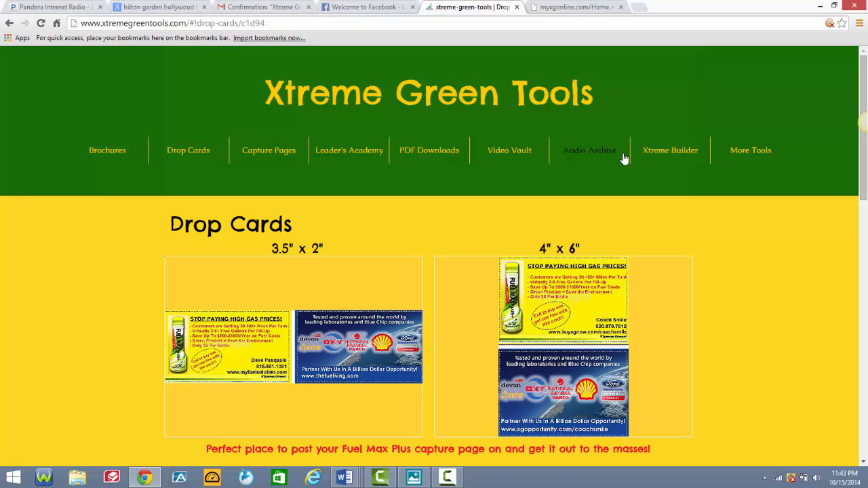
pyautogui.moveTo(600, 156)
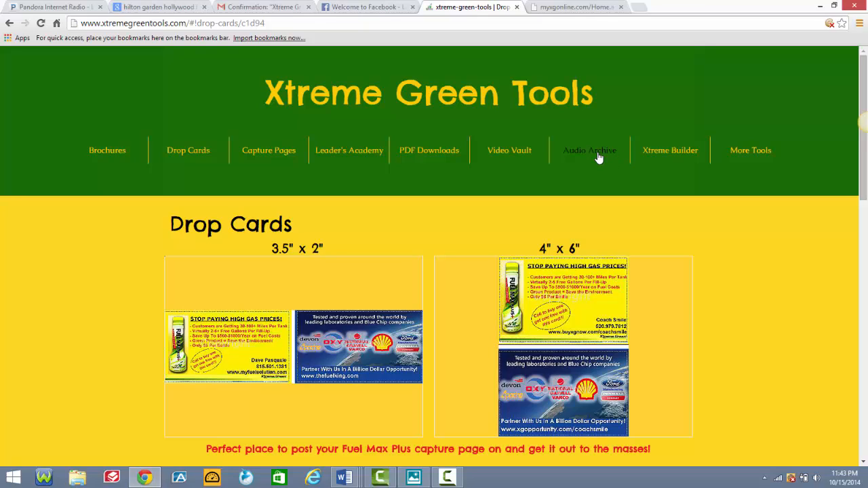
pyautogui.click(589, 150)
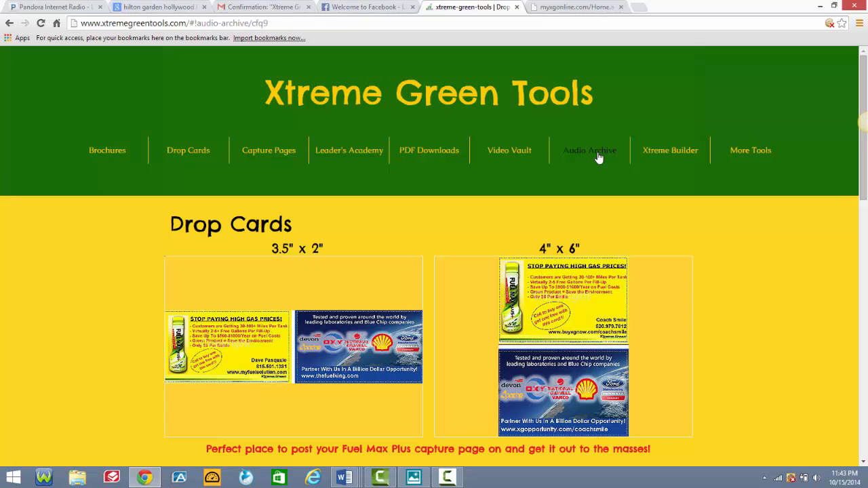
# Reload Audio Archive and scroll through the recorded training calls with their audio players
pyautogui.click(590, 149)
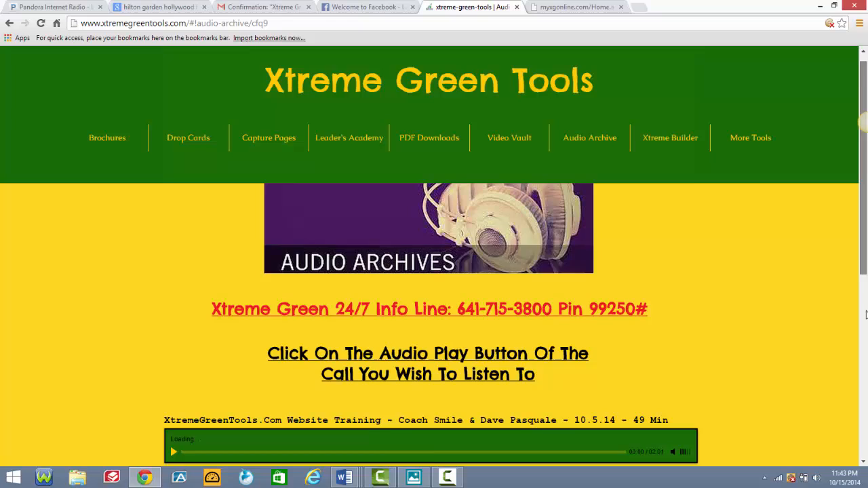
pyautogui.scroll(-3)
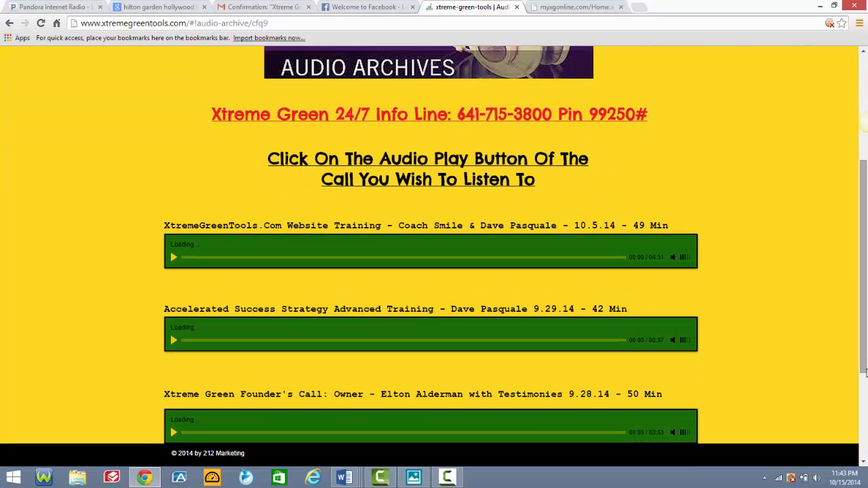
pyautogui.scroll(-3)
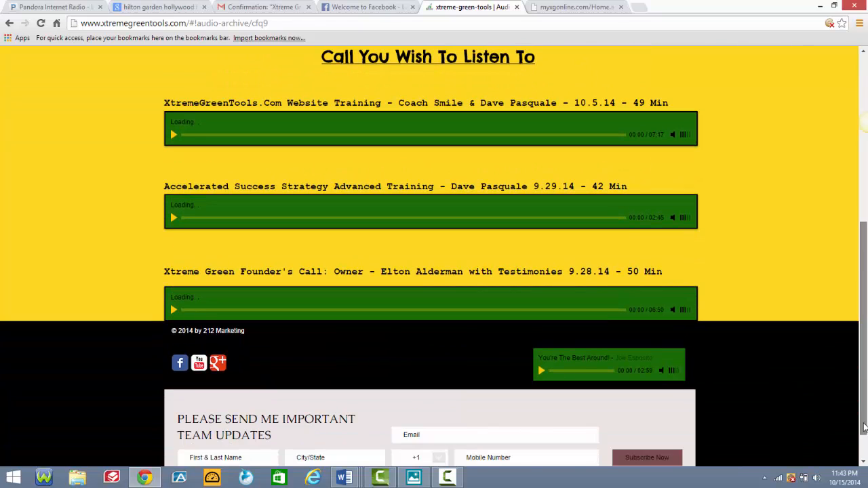